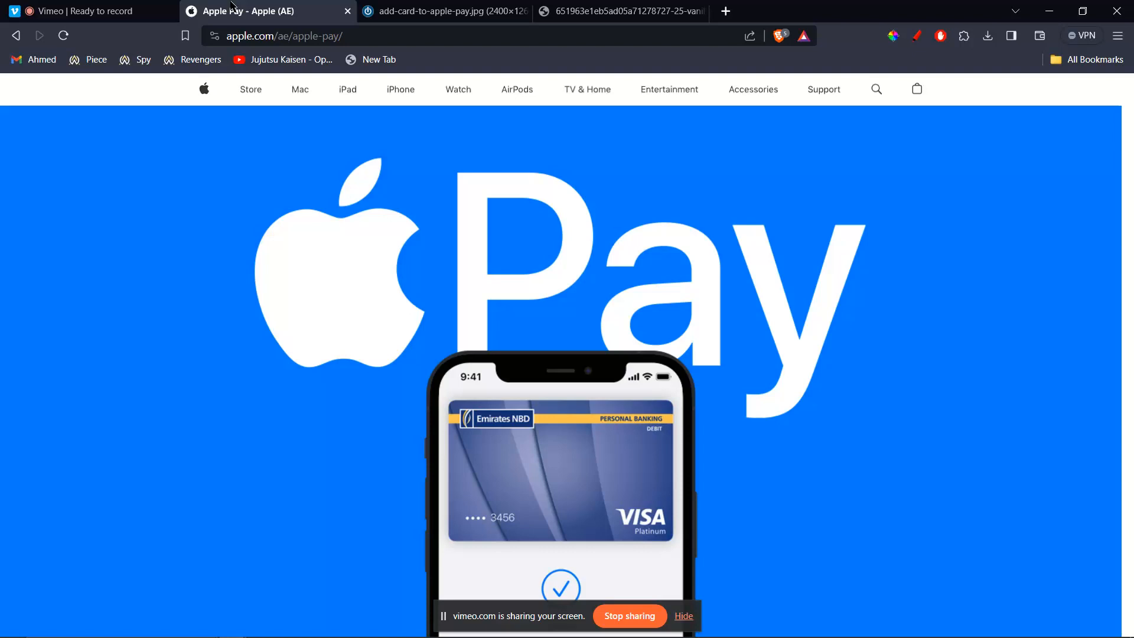
Scroll the Apple Pay page down to the phone mockup showing the card added with a Done checkmark
scroll("down", 3)
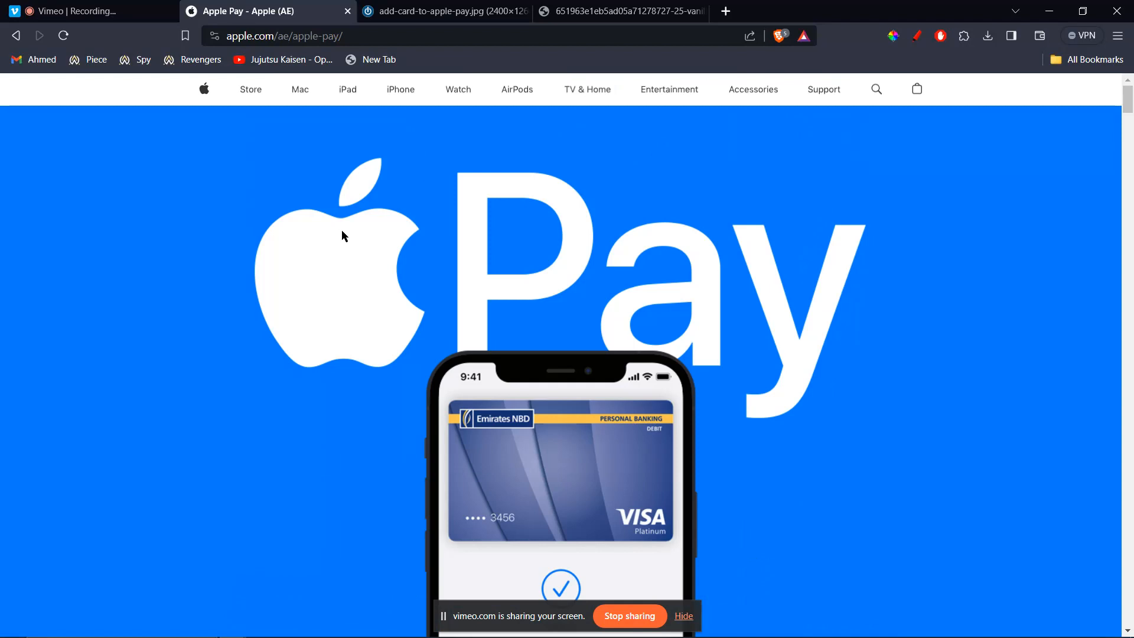
scroll("down", 3)
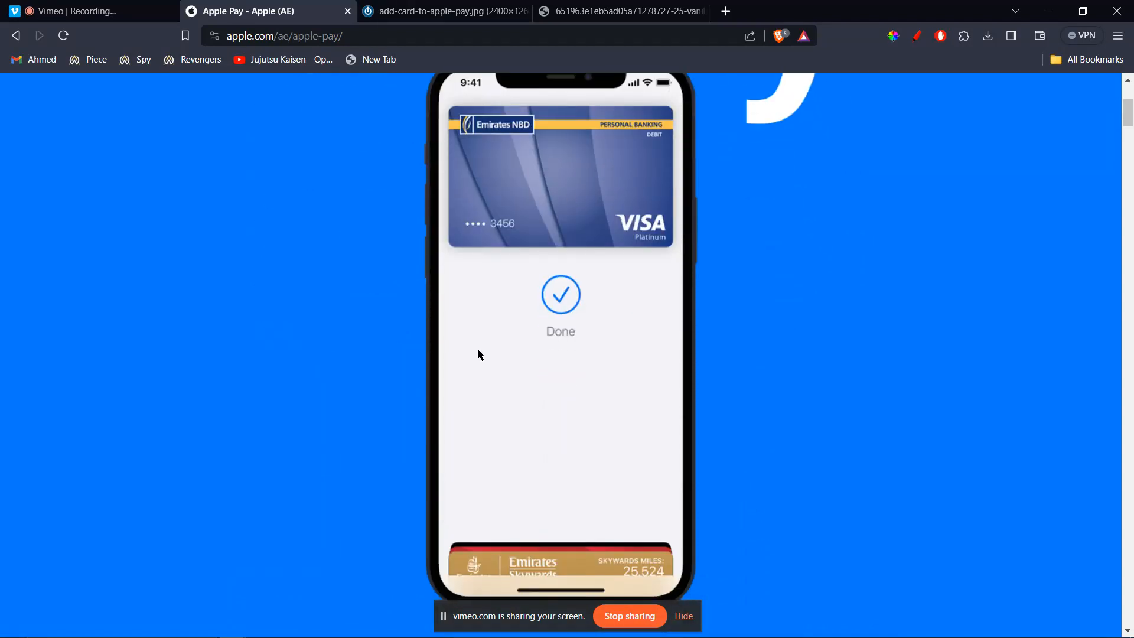
left_click(444, 10)
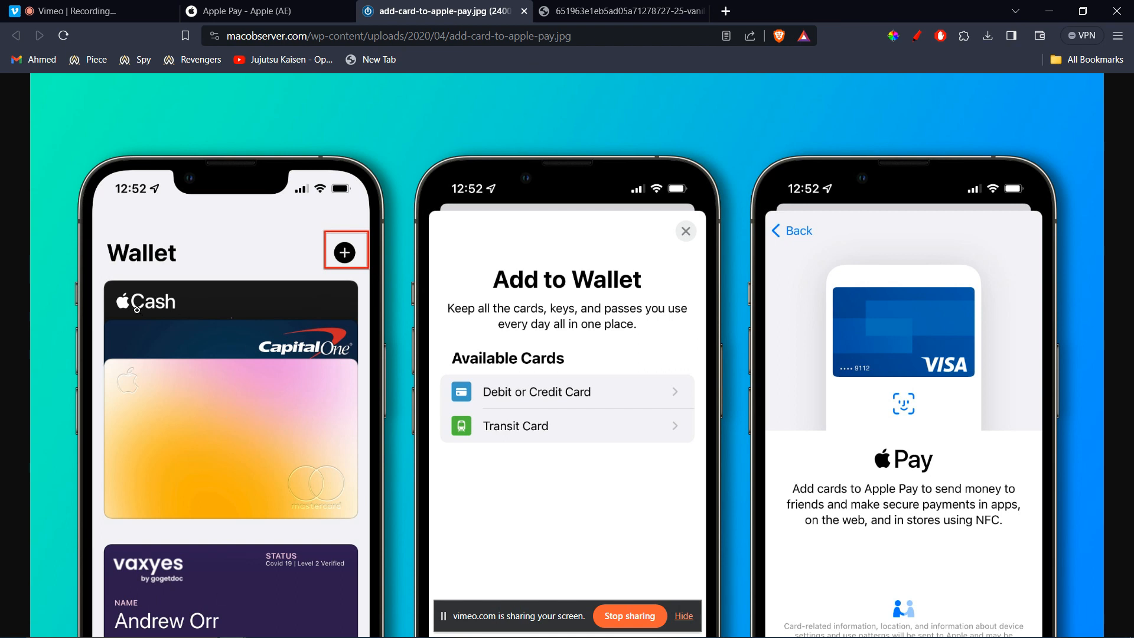
mouse_move(269, 283)
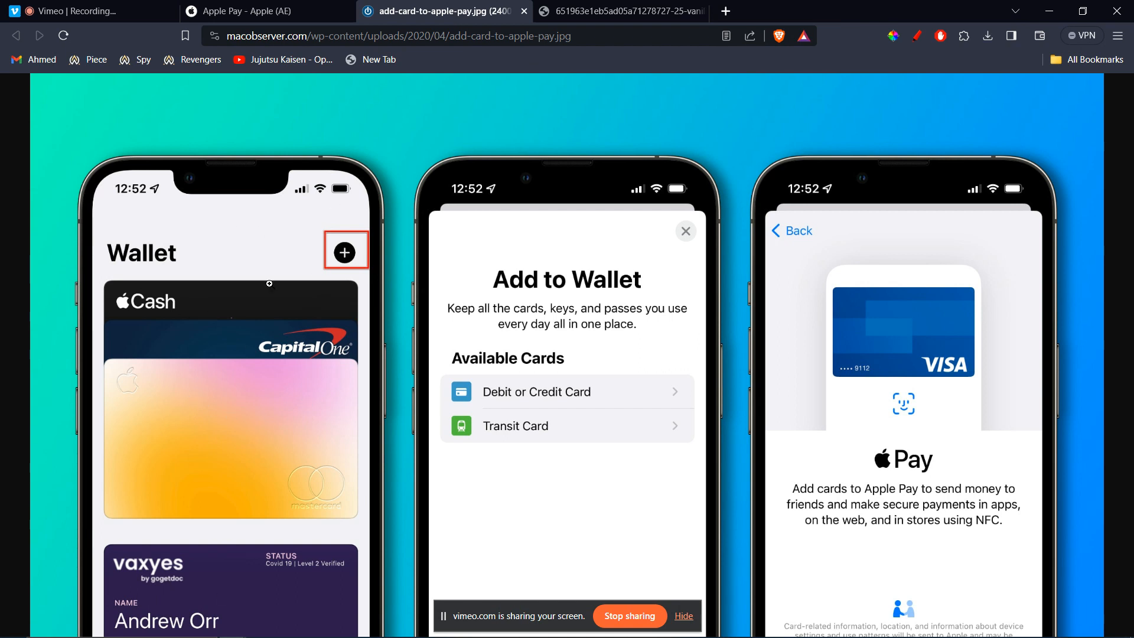
mouse_move(225, 355)
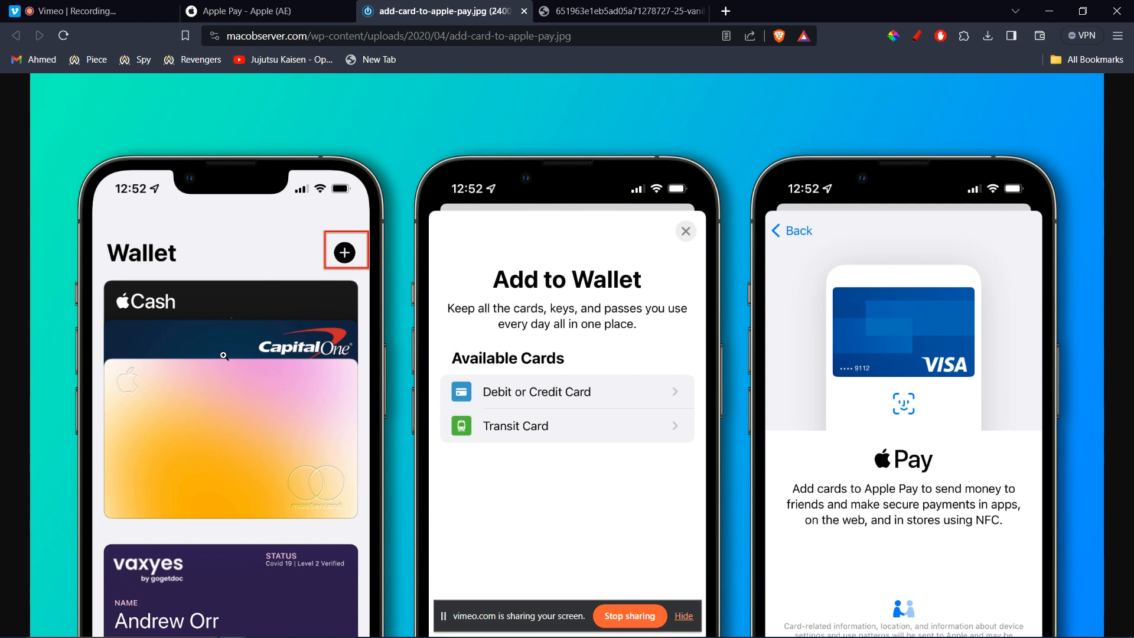
mouse_move(383, 263)
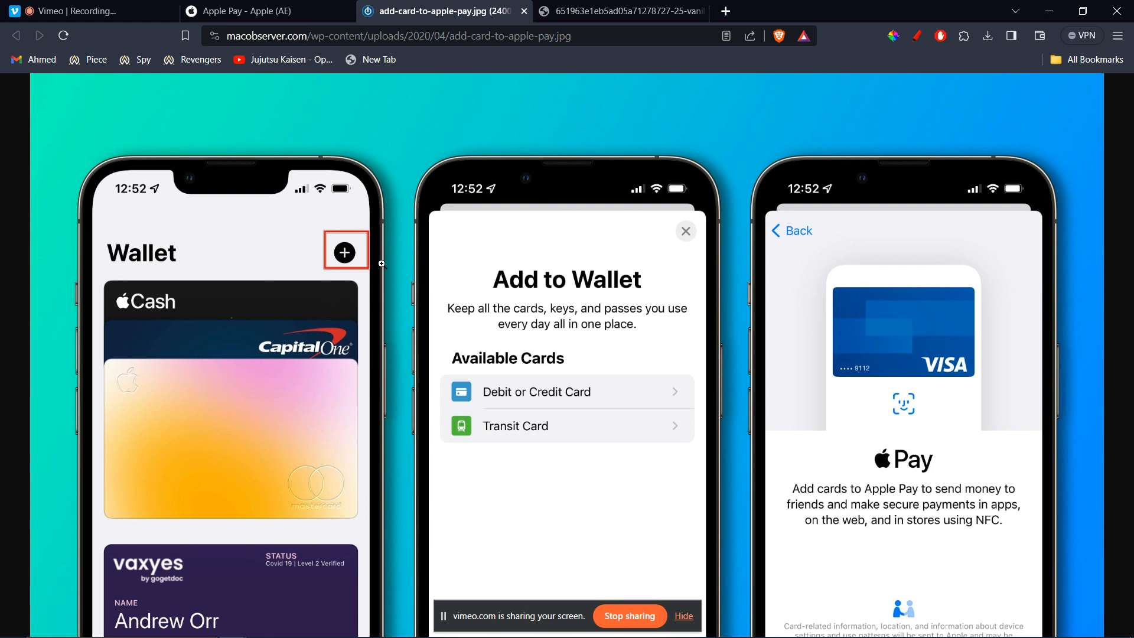
mouse_move(542, 464)
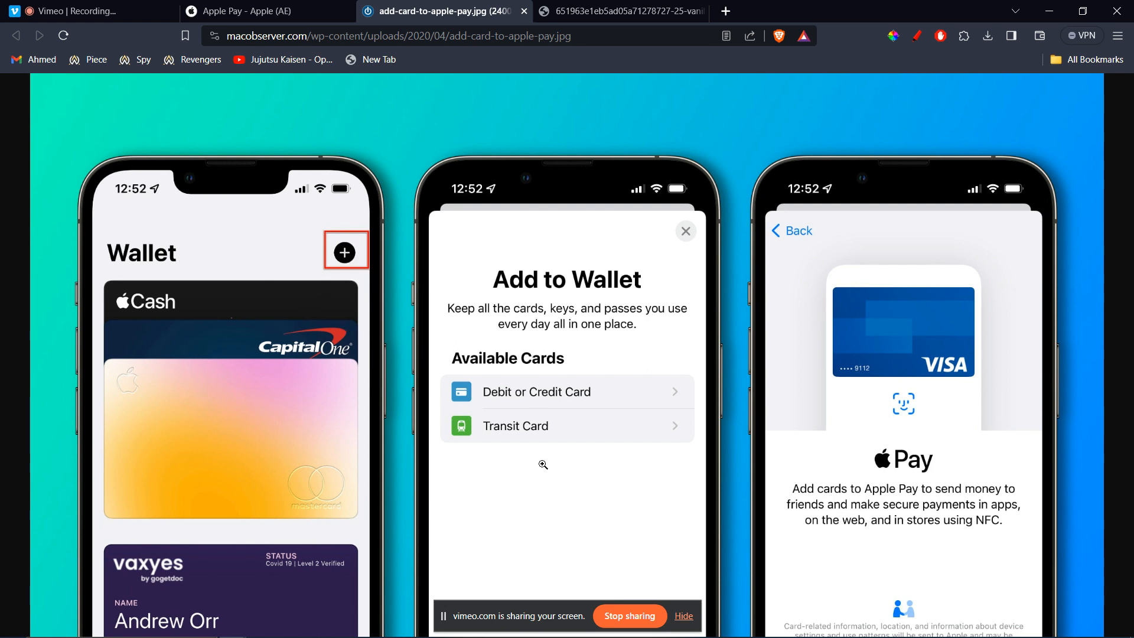
mouse_move(539, 407)
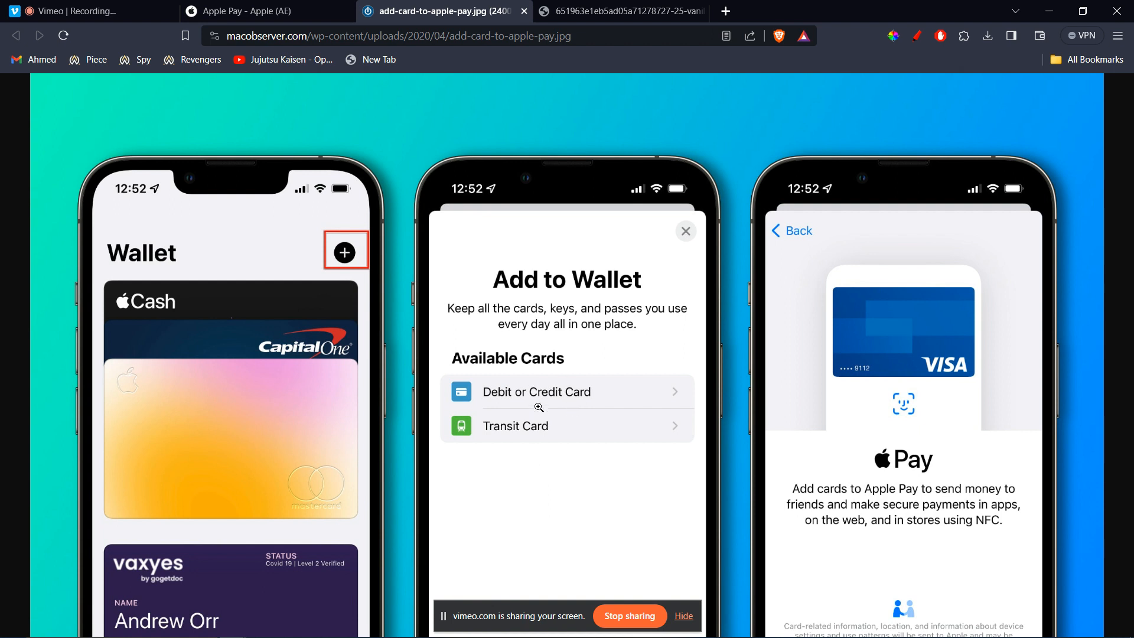
mouse_move(548, 422)
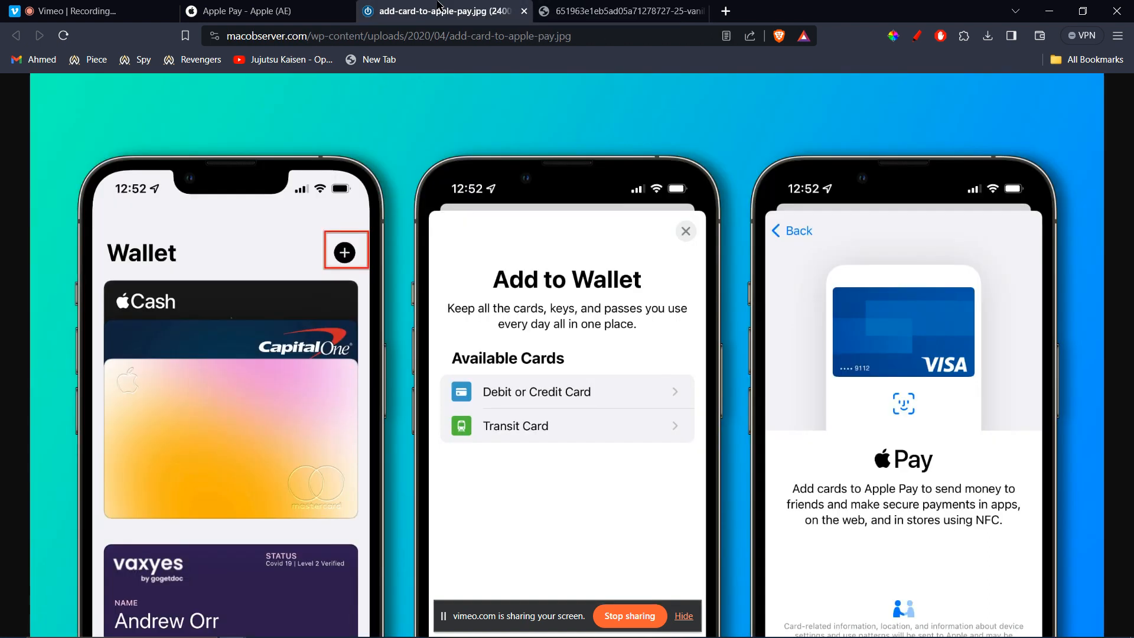
mouse_move(516, 395)
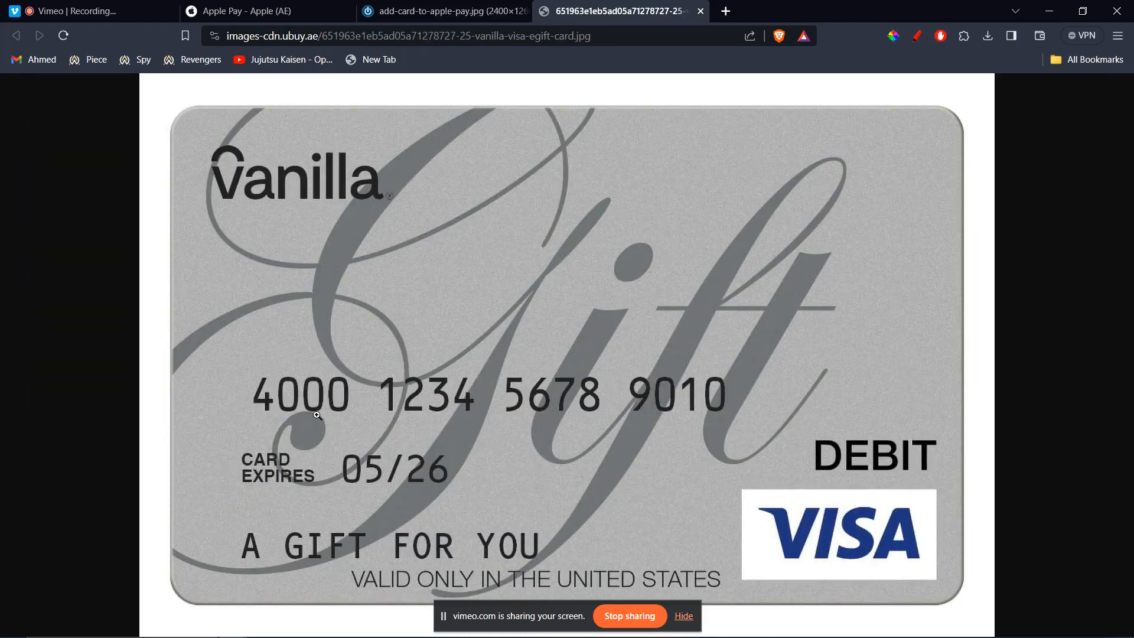
mouse_move(380, 474)
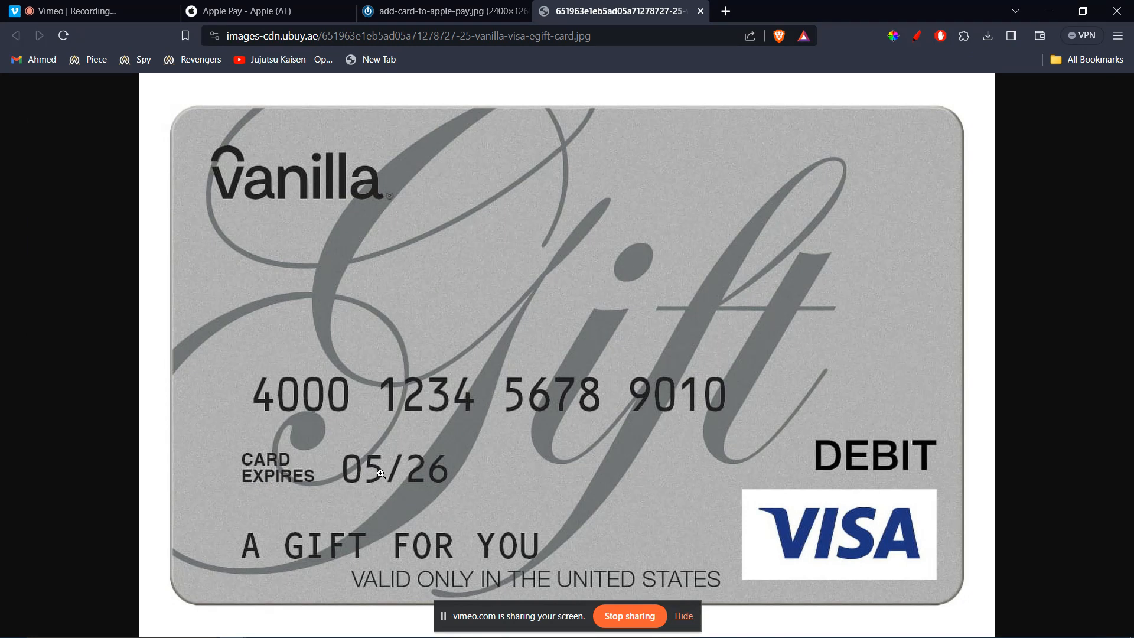
mouse_move(415, 495)
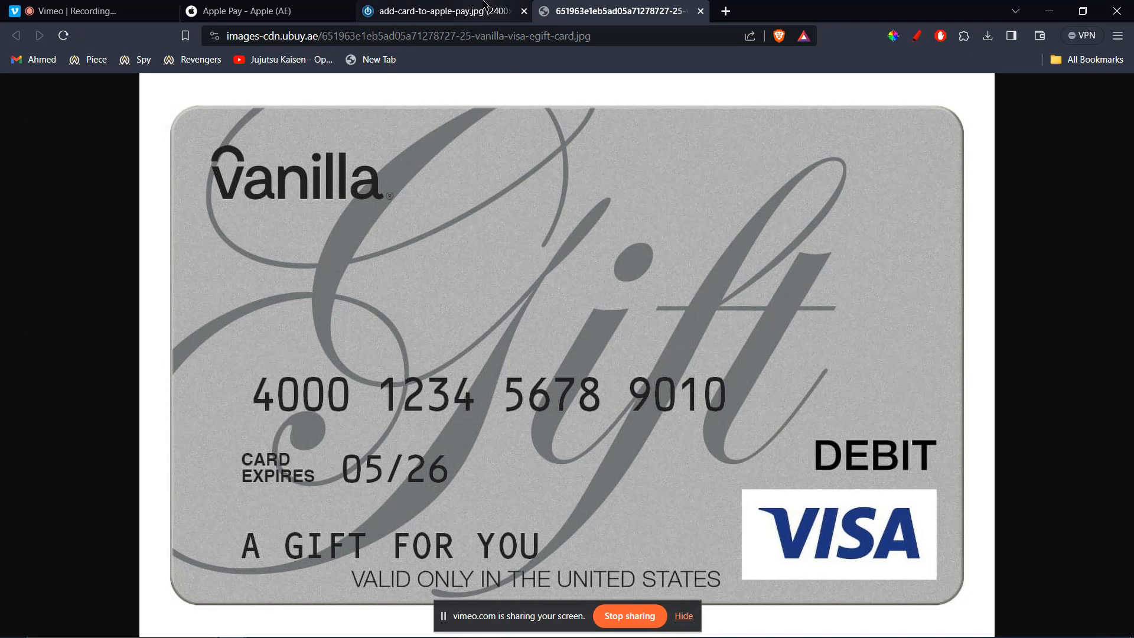
mouse_move(444, 11)
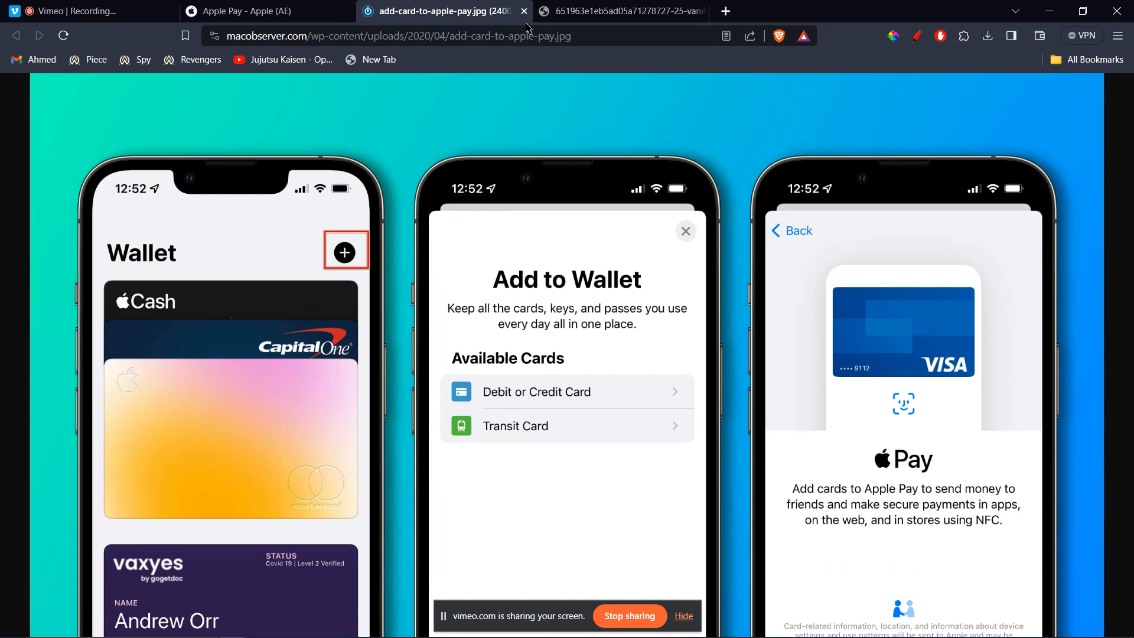
left_click(621, 11)
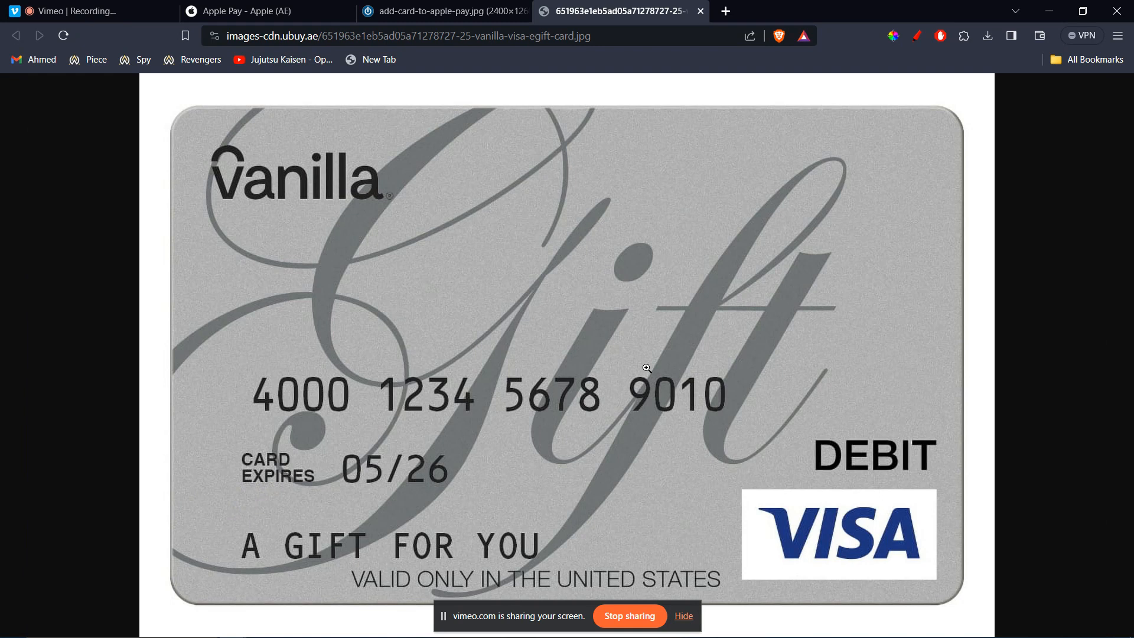
mouse_move(773, 462)
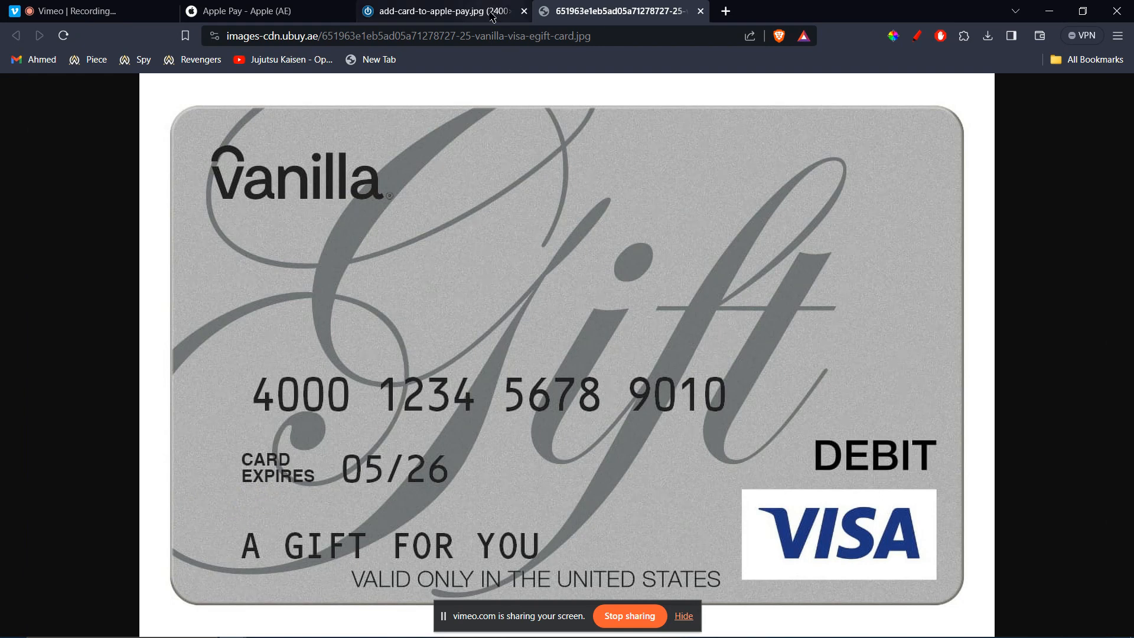
left_click(434, 10)
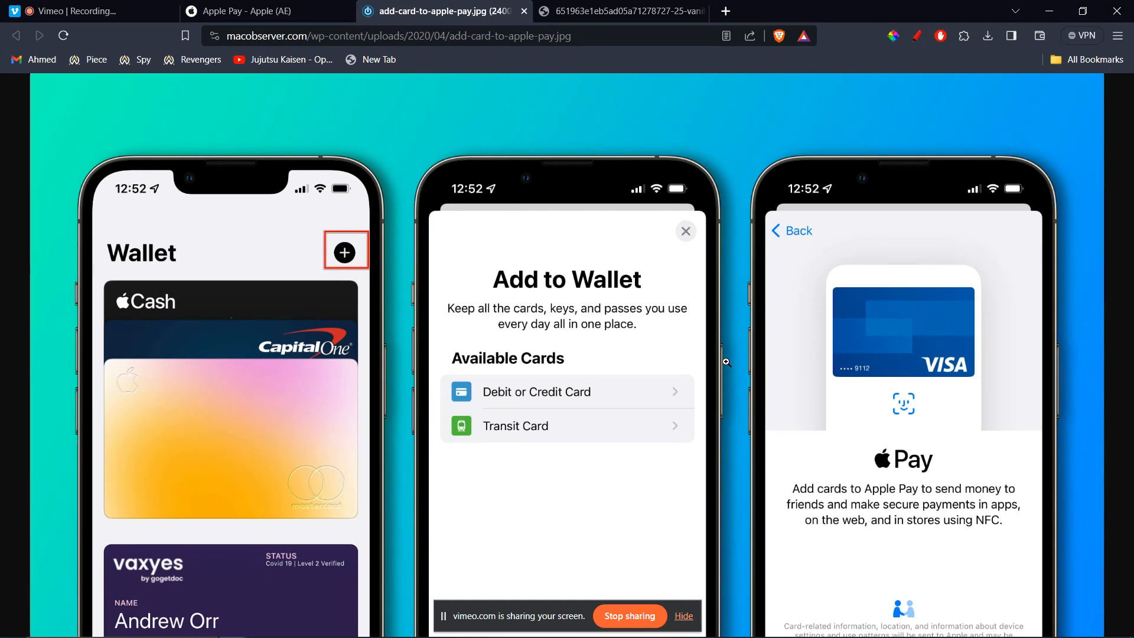
mouse_move(645, 505)
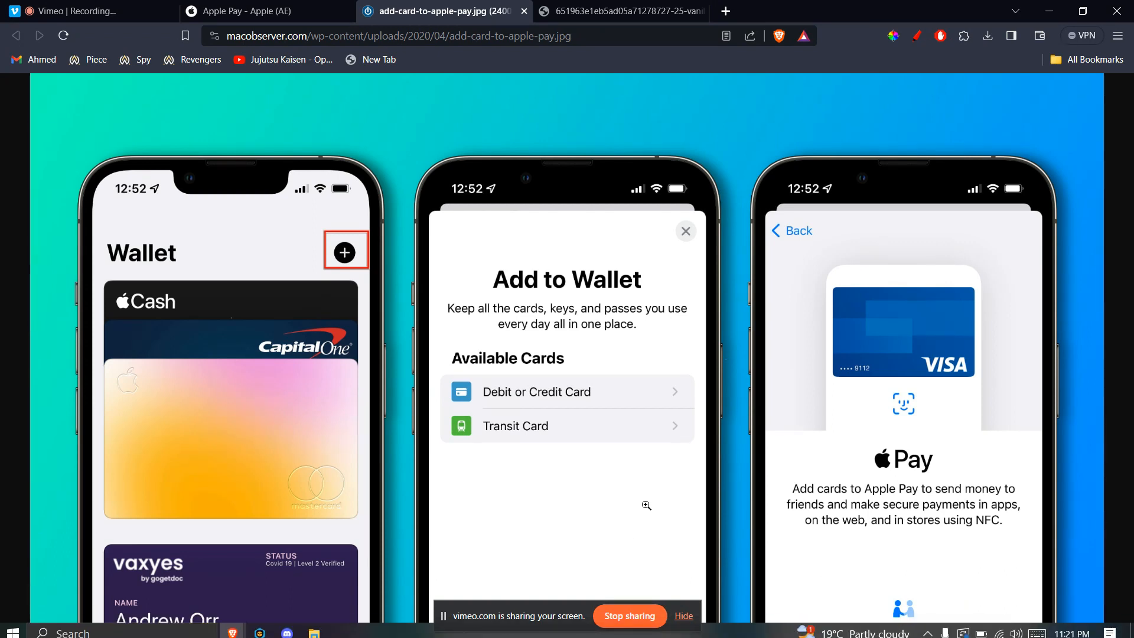